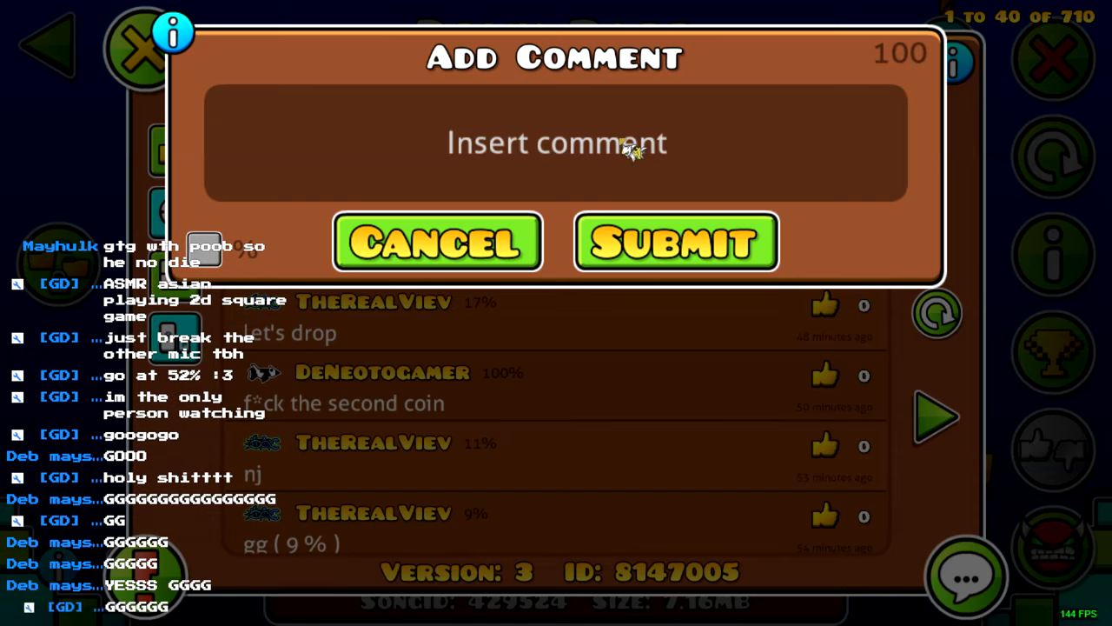
- Post the comment 'GG MY NEW HARDEST DEMON' on Down Bass
click(438, 241)
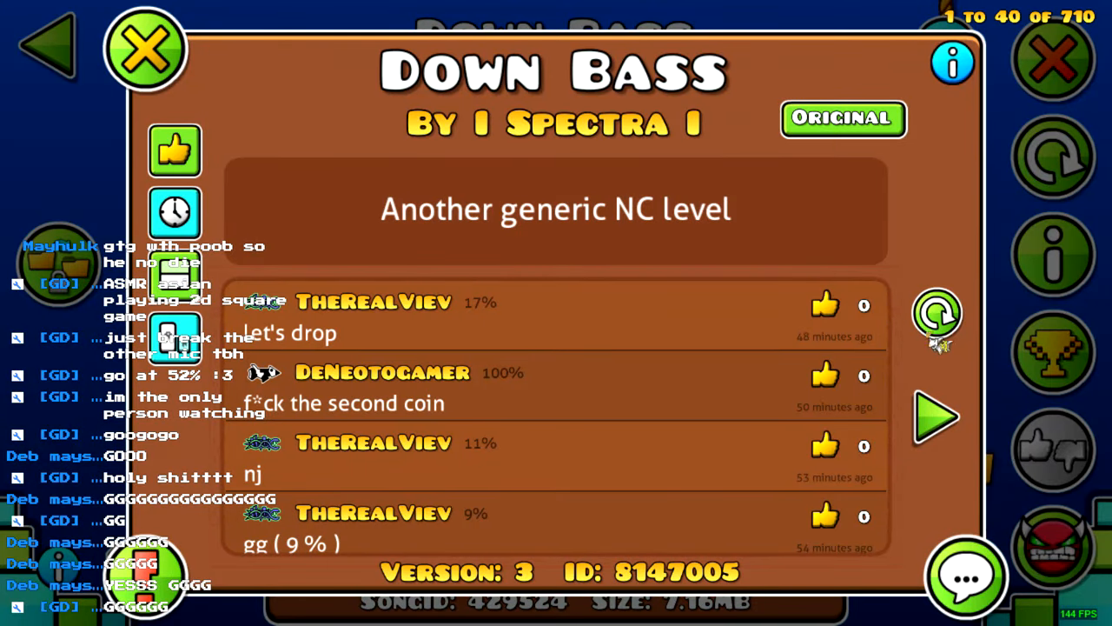
click(963, 579)
text(GG MY)
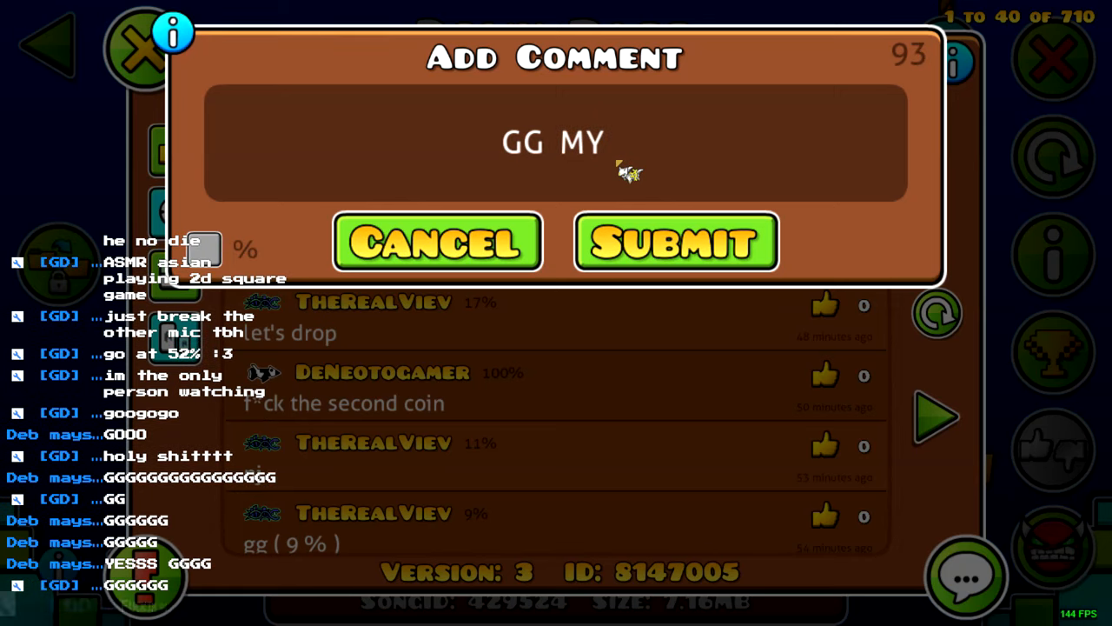
text(NEW HARDEST ER)
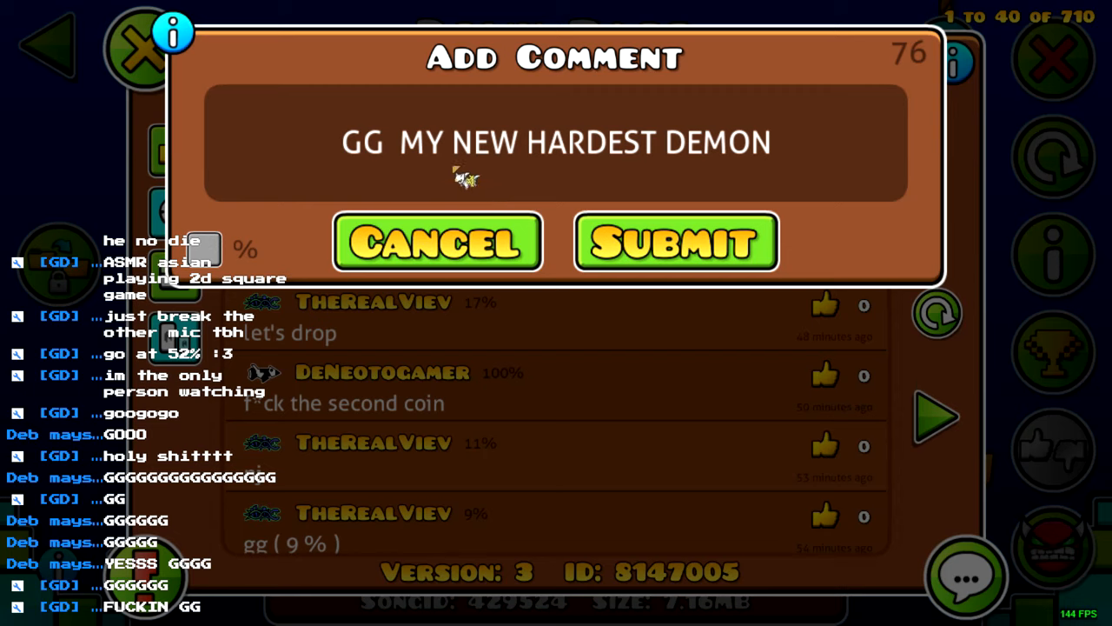
click(675, 241)
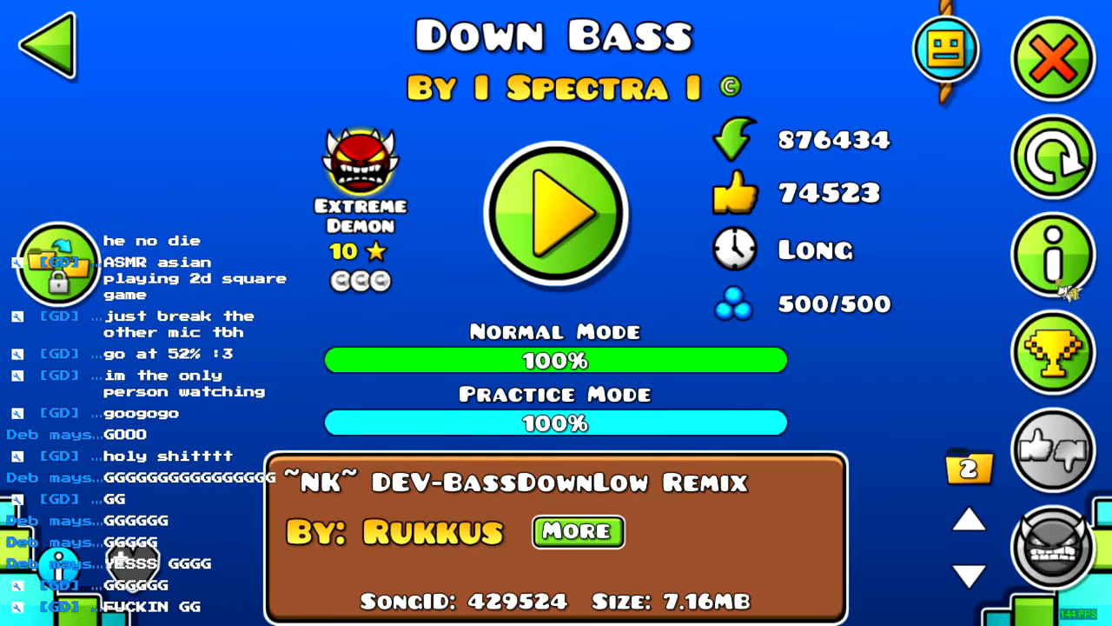
- View the attempts and jumps stats for Down Bass, then for Down Bass 2
click(1055, 254)
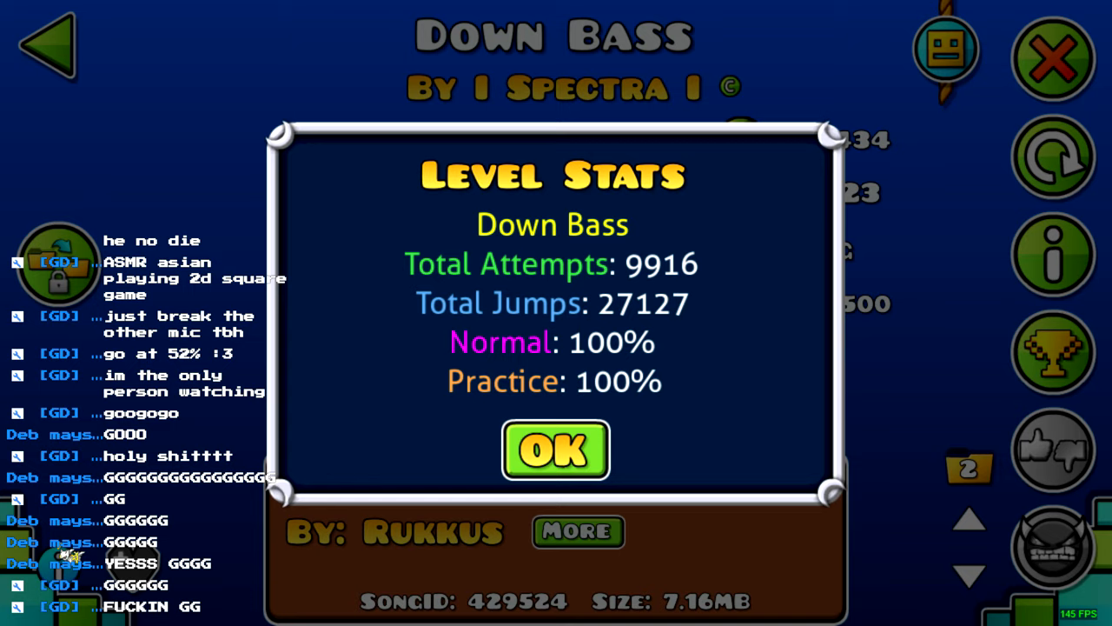
click(554, 450)
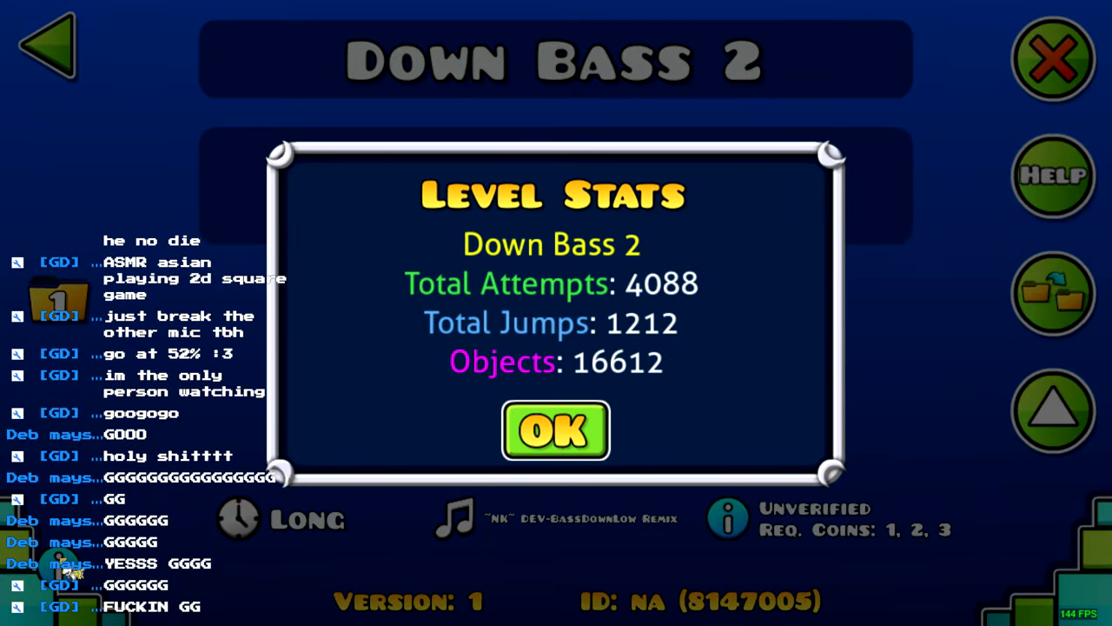
click(555, 431)
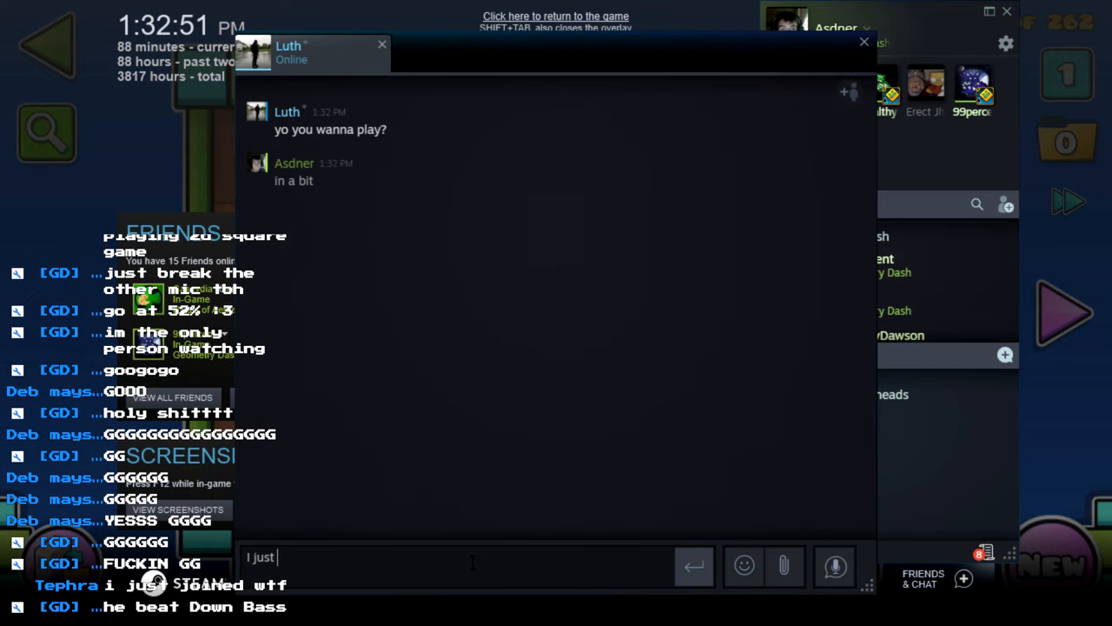
- Message a friend in Steam chat about beating a new hardest Geometry Dash level, then close the overlay
text(beat my)
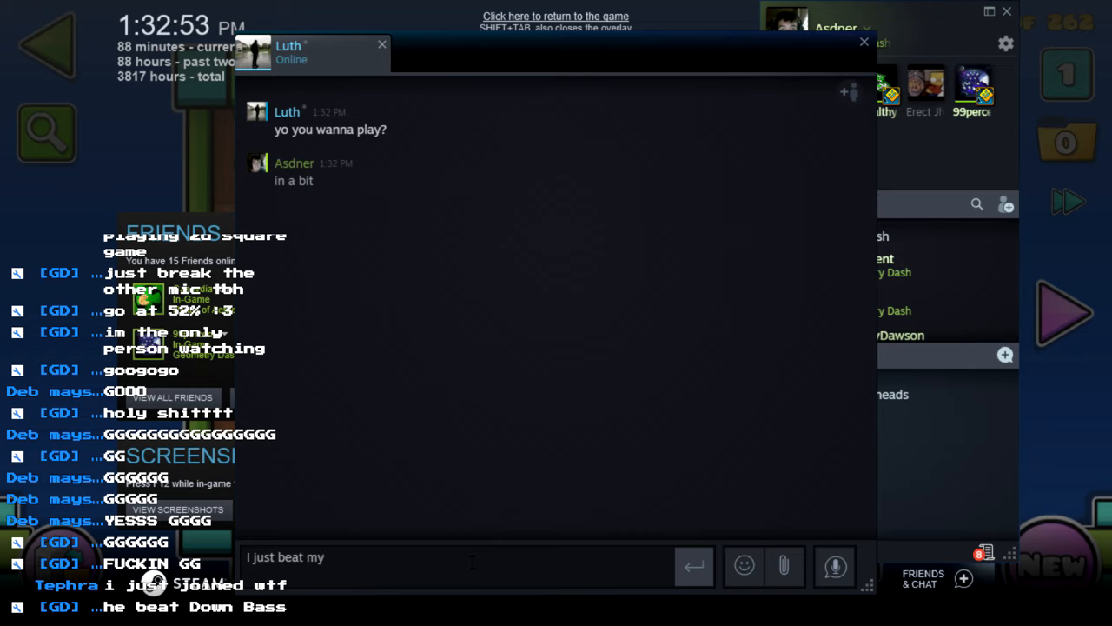
text(new hardest level in)
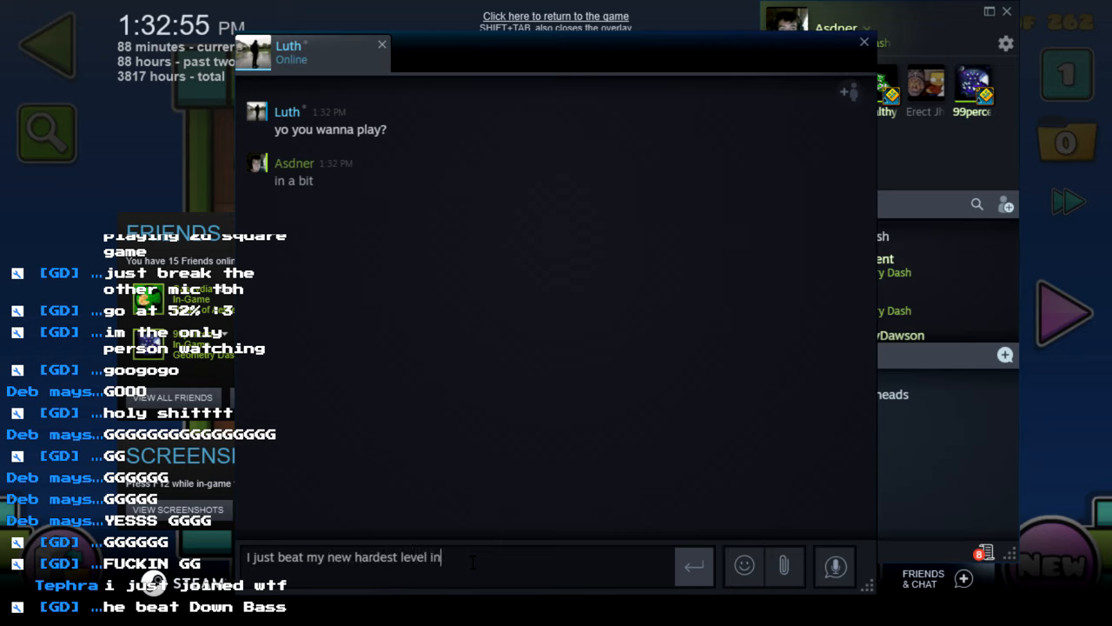
text(geometry d)
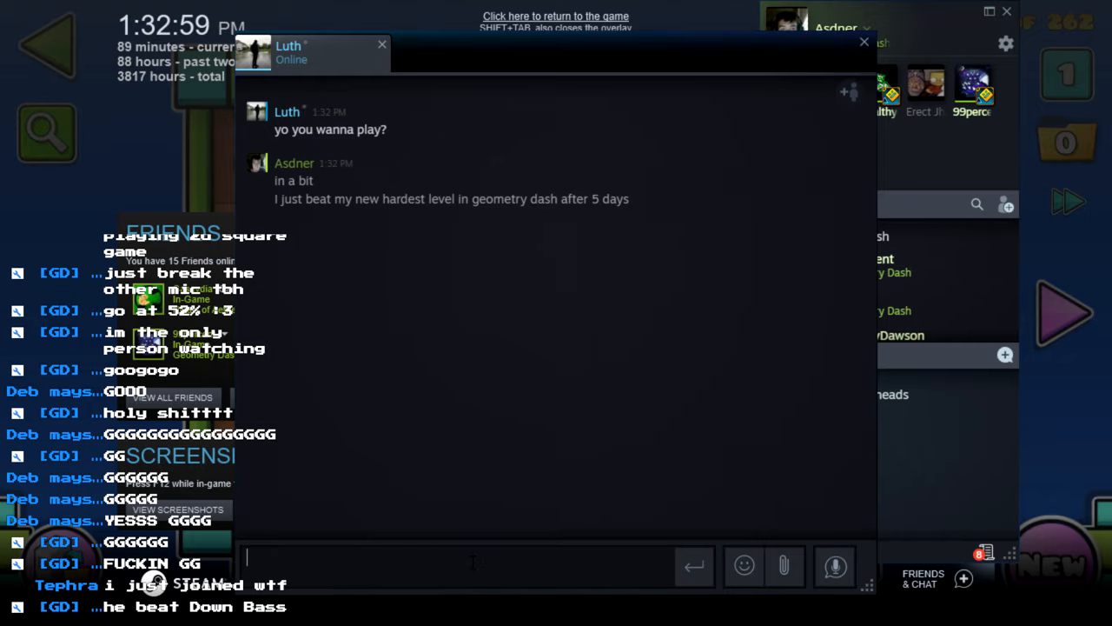
click(555, 16)
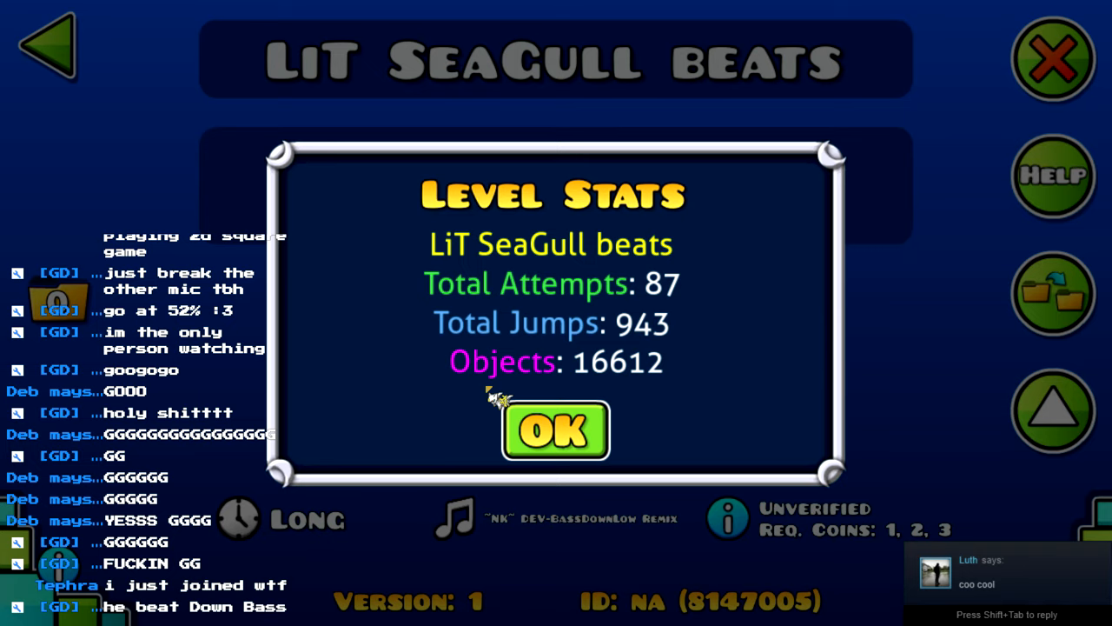
- Dismiss Down Bass 2's level stats and back out of the My Levels list
click(555, 430)
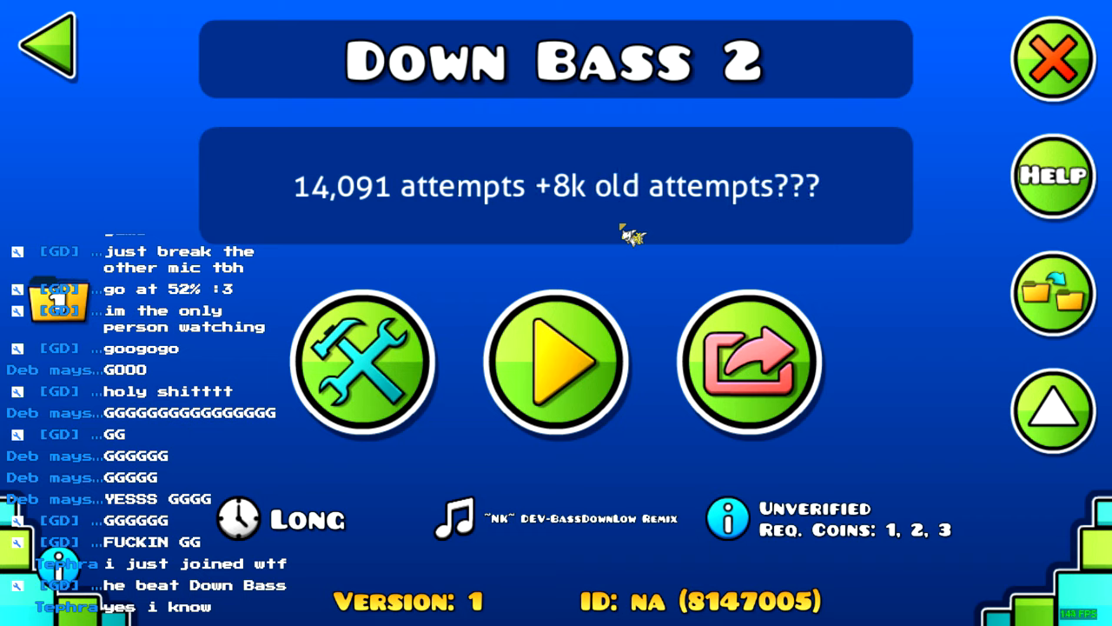
mouse_move(782, 228)
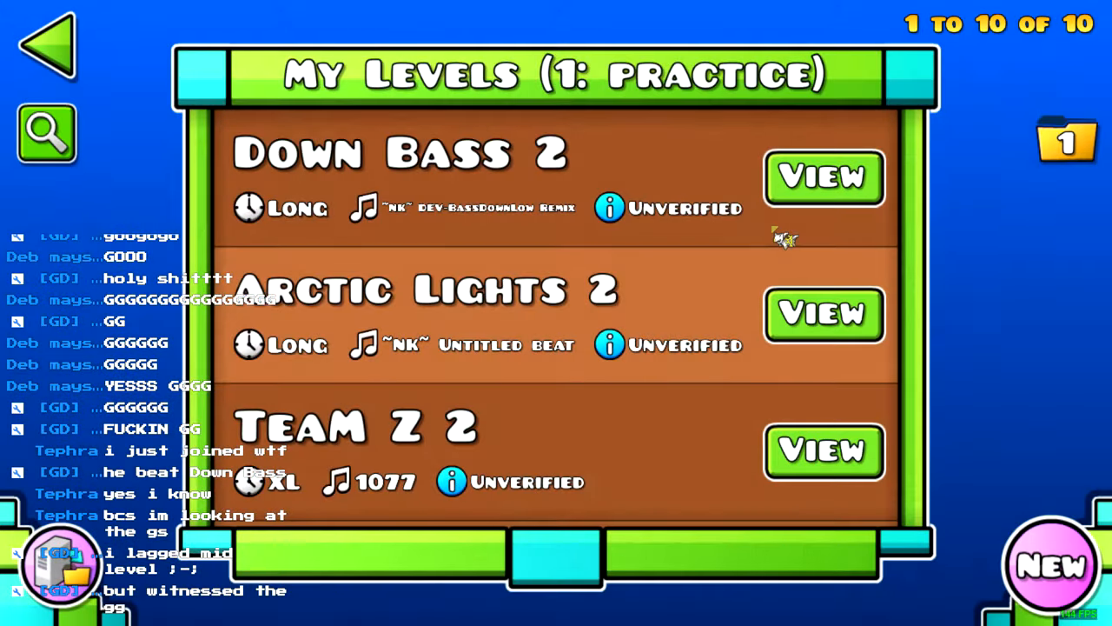
click(48, 50)
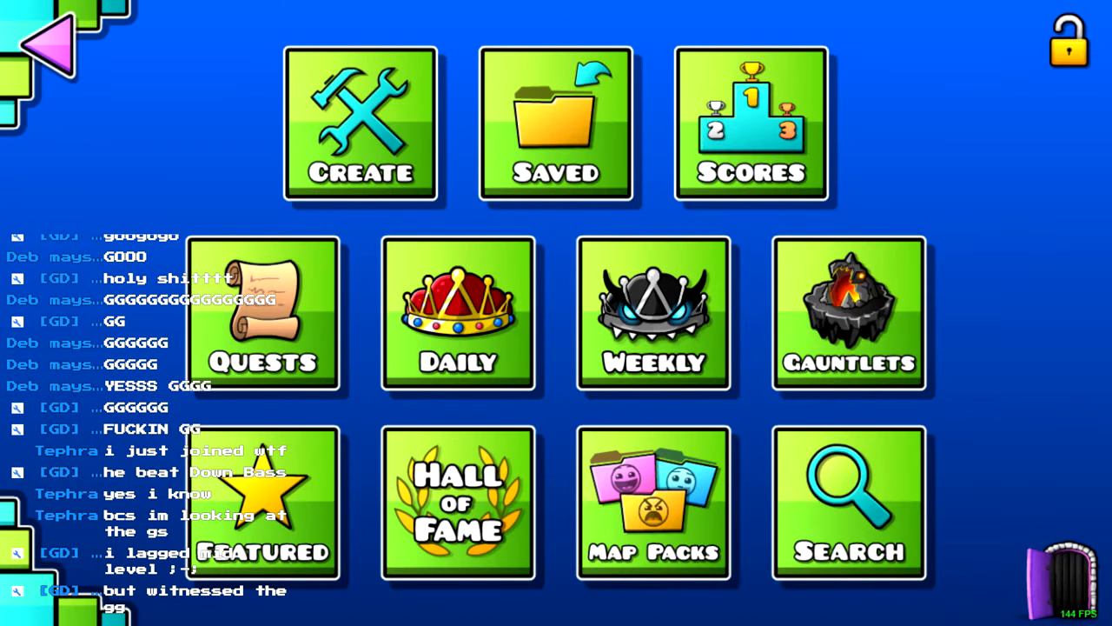